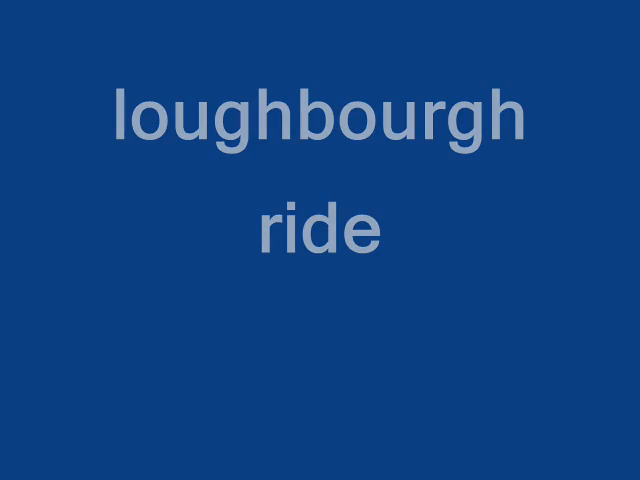
{"action": "left_click", "coordinate": [320, 240]}
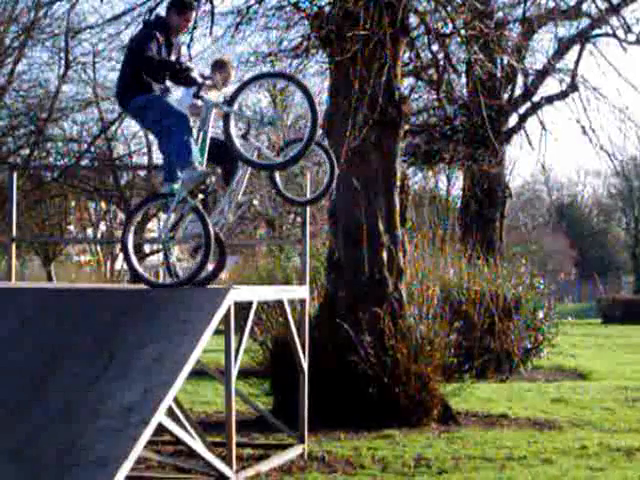